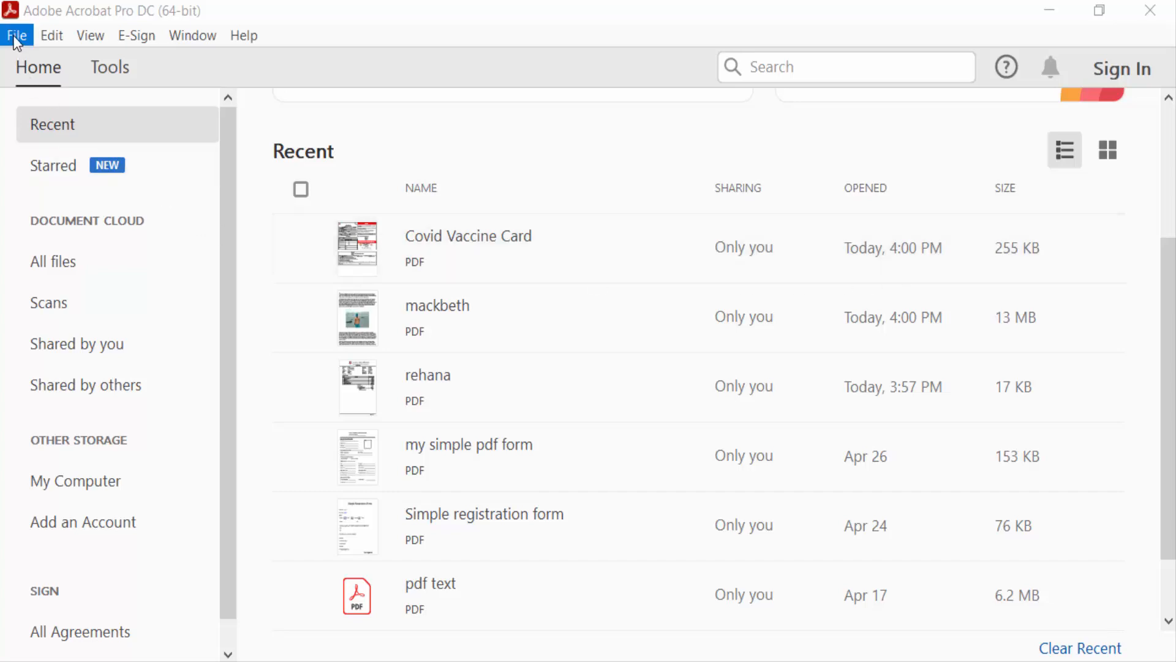
- Open Covid Vaccine Card.pdf from the File > Open dialog
click(17, 35)
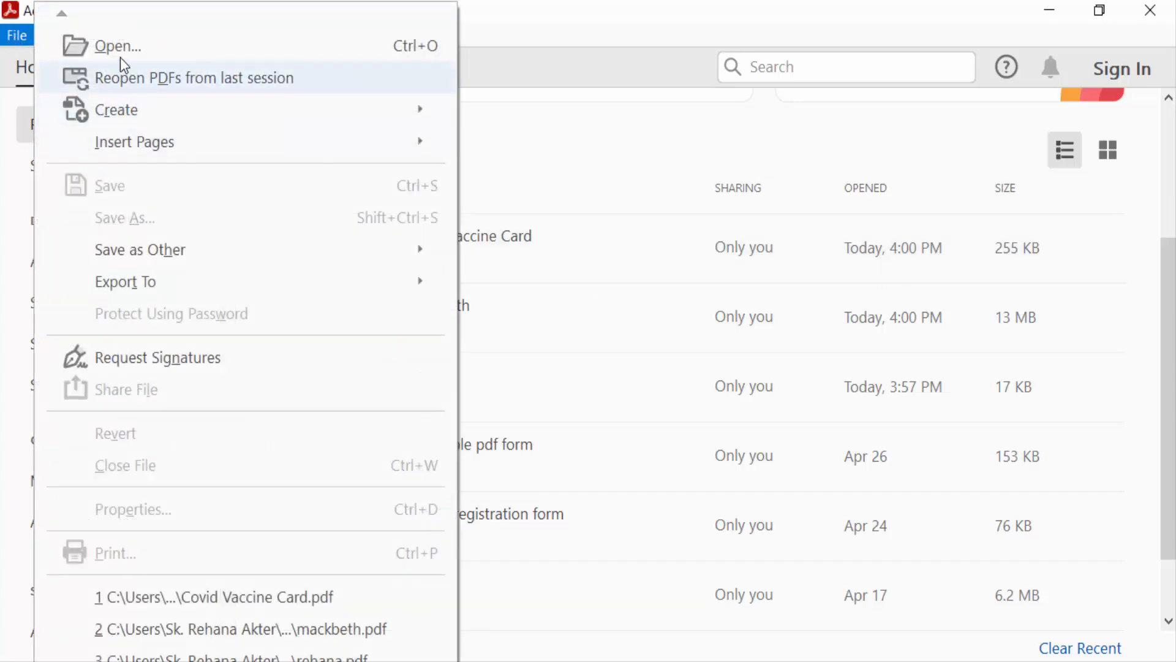
click(117, 46)
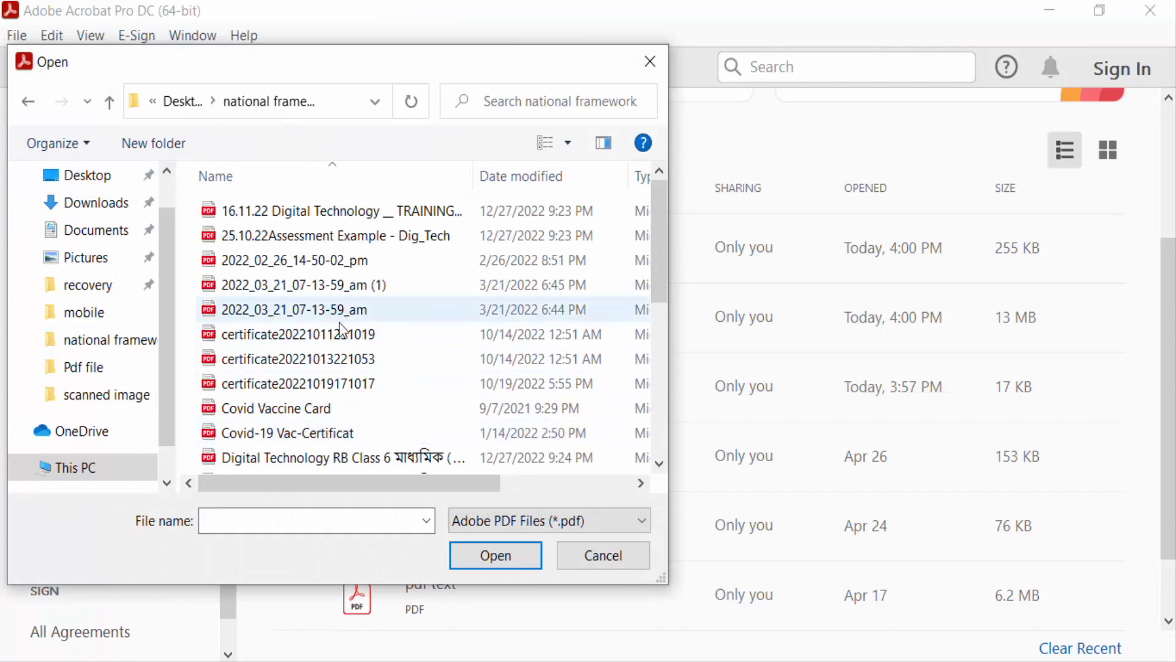
double_click(276, 407)
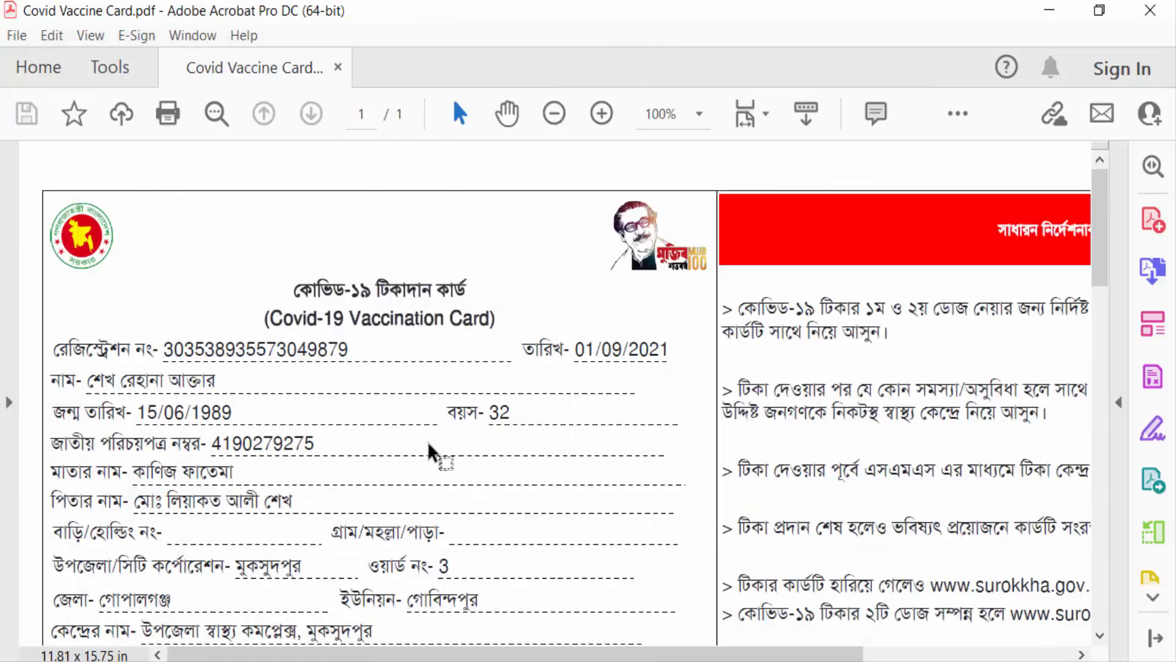
scroll(down, 3)
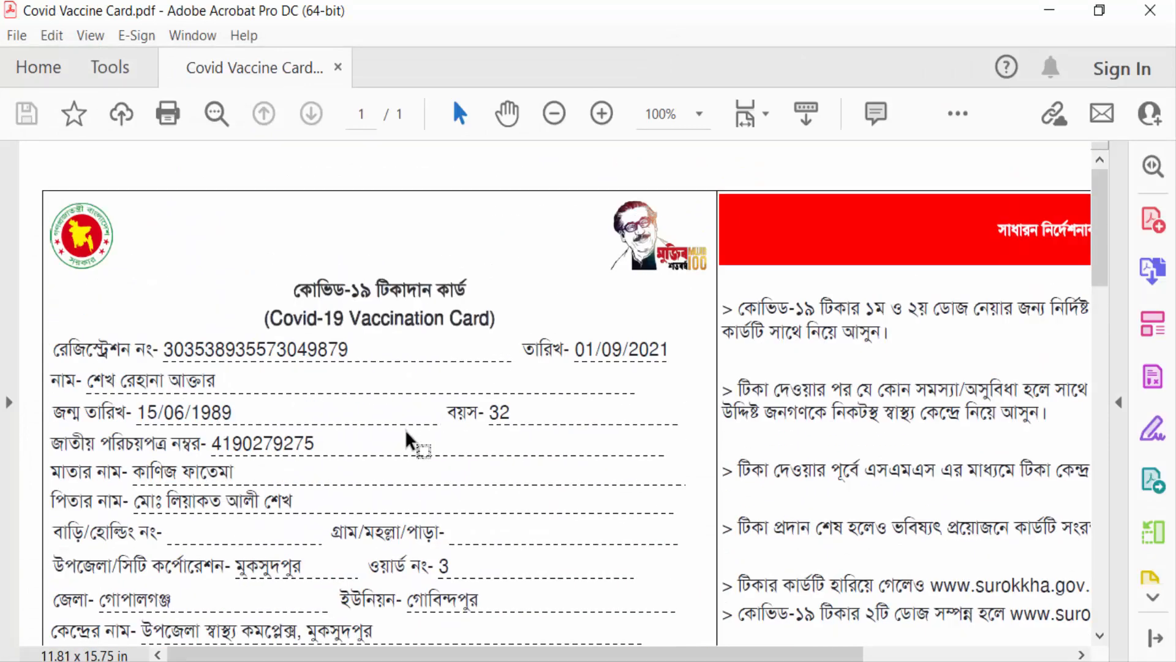
- Start Save As to bring up the recent folders to save the card into
click(15, 36)
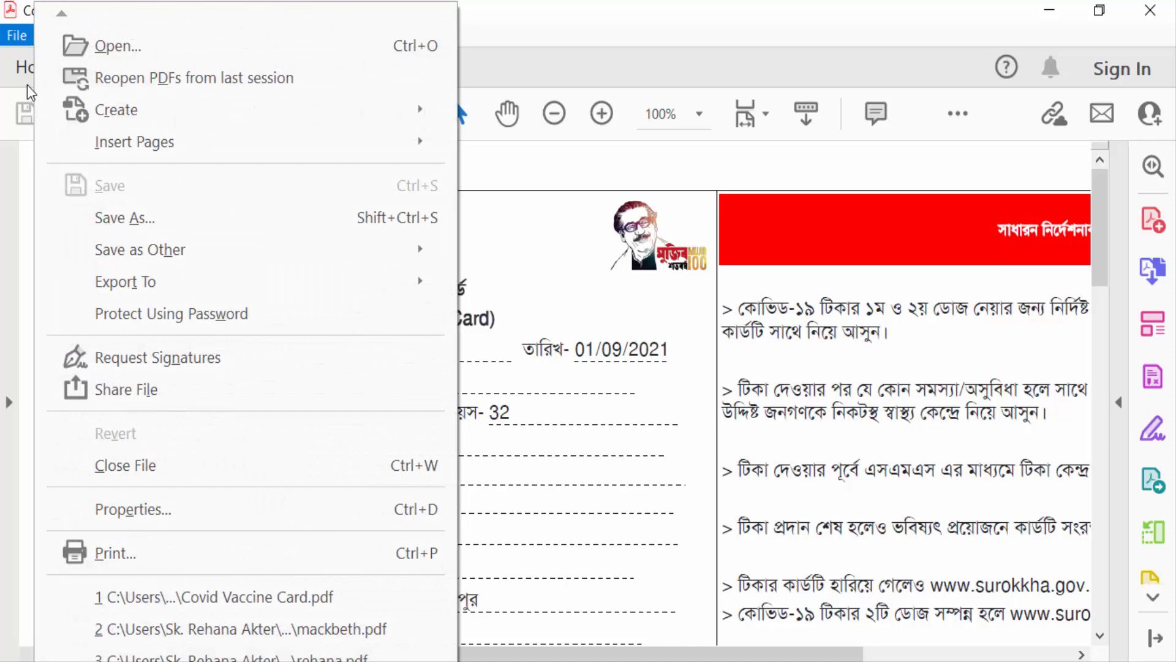
click(124, 217)
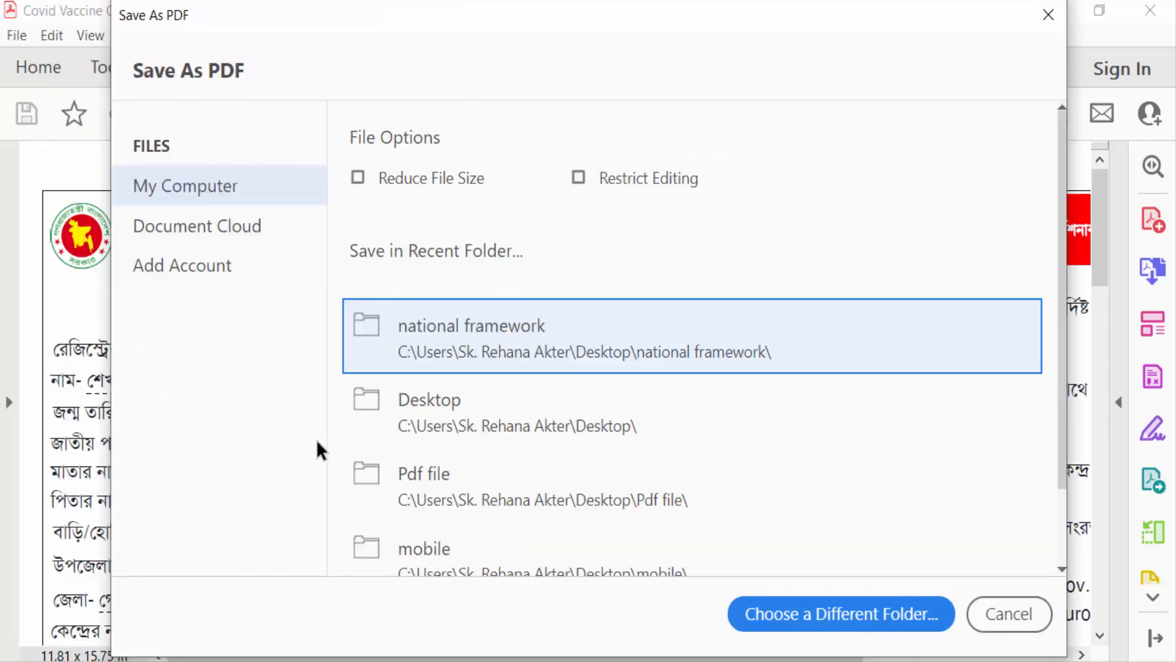
mouse_move(416, 411)
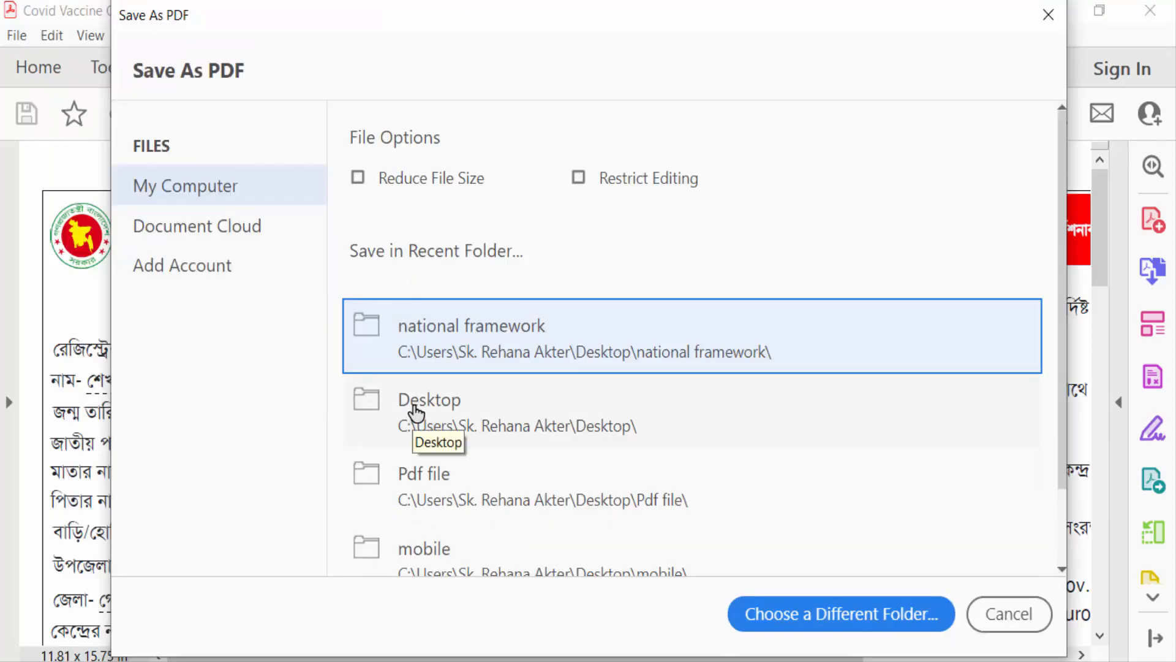
- Save the card to the Desktop with Save as type PostScript (*.ps)
click(840, 612)
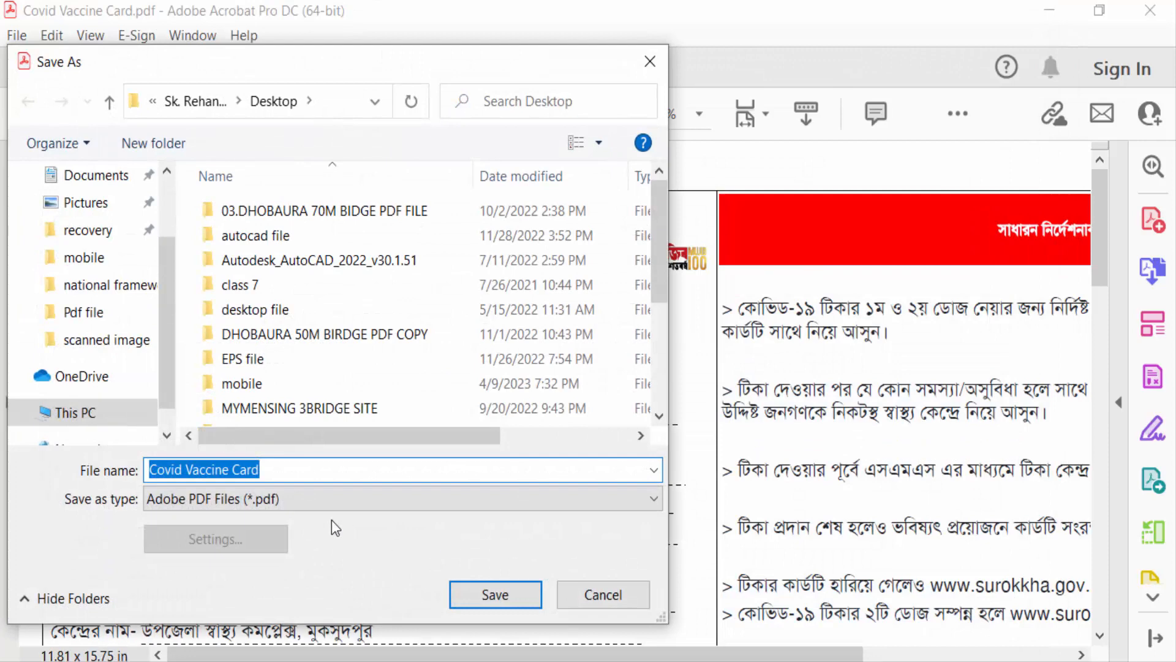
click(403, 499)
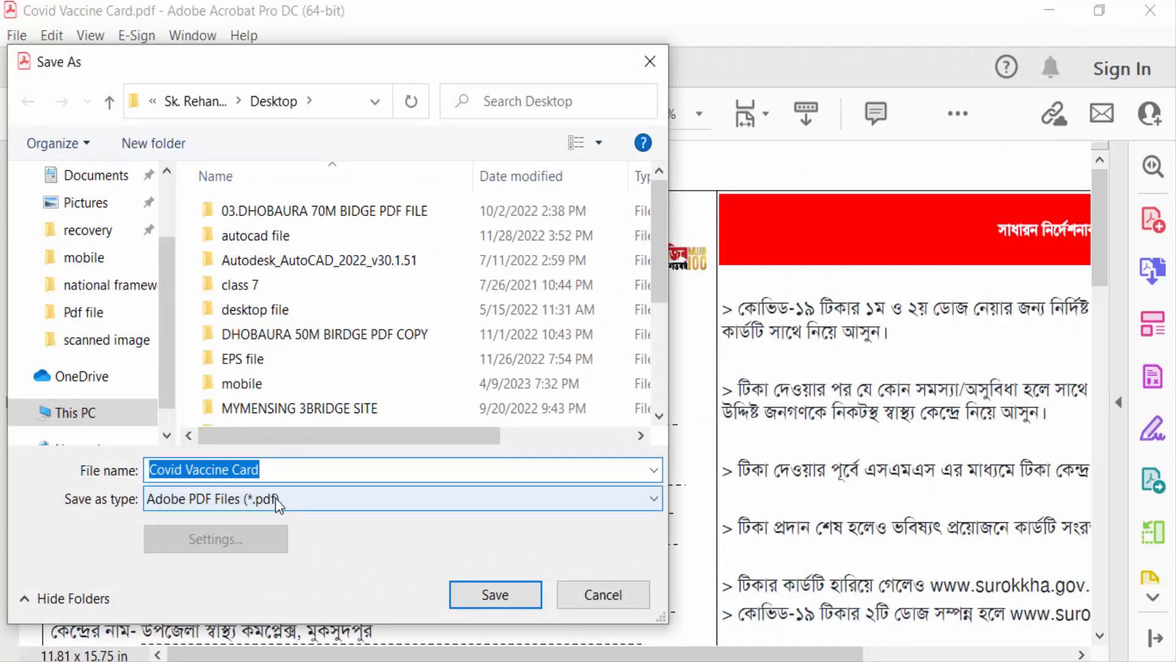
click(402, 498)
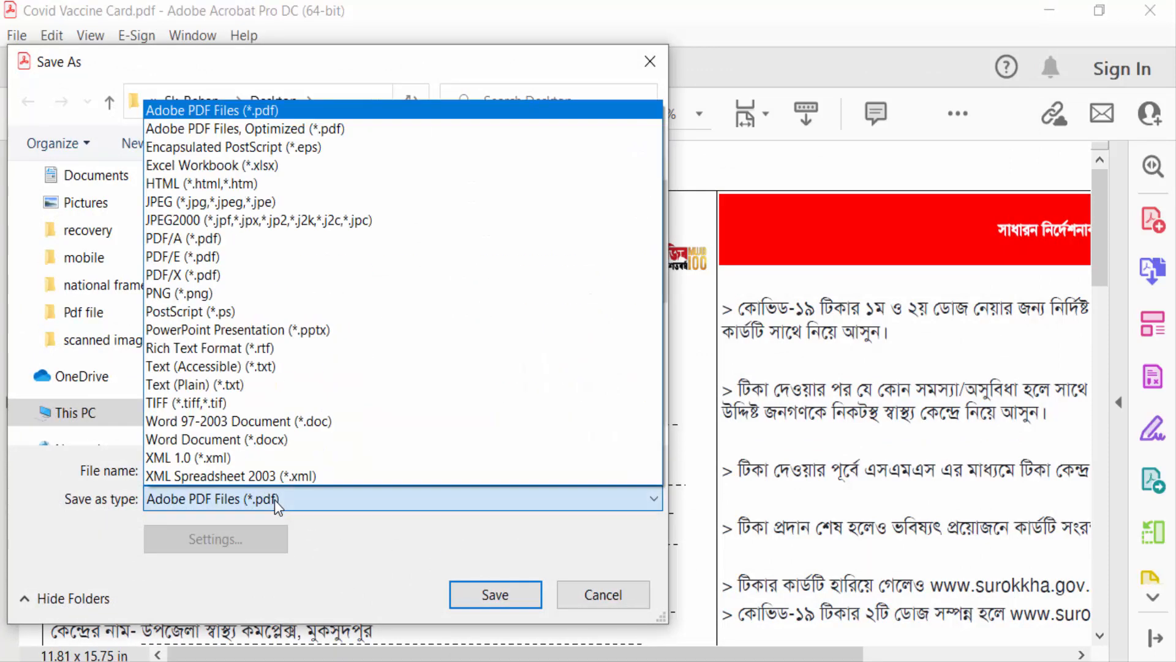
mouse_move(217, 311)
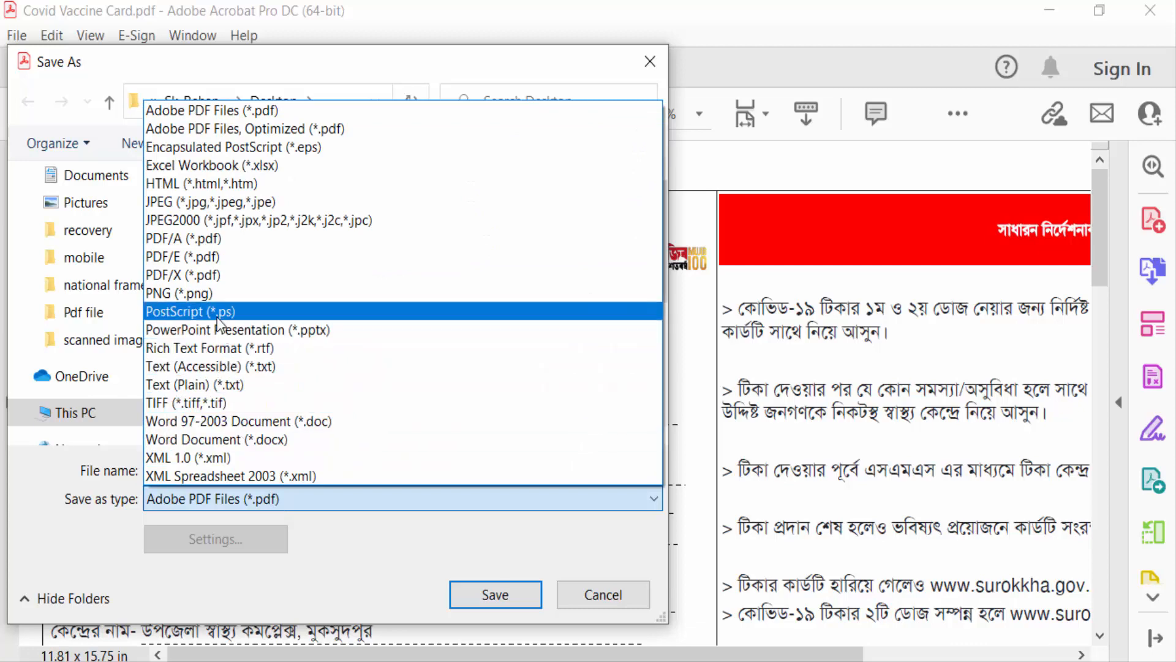
click(189, 311)
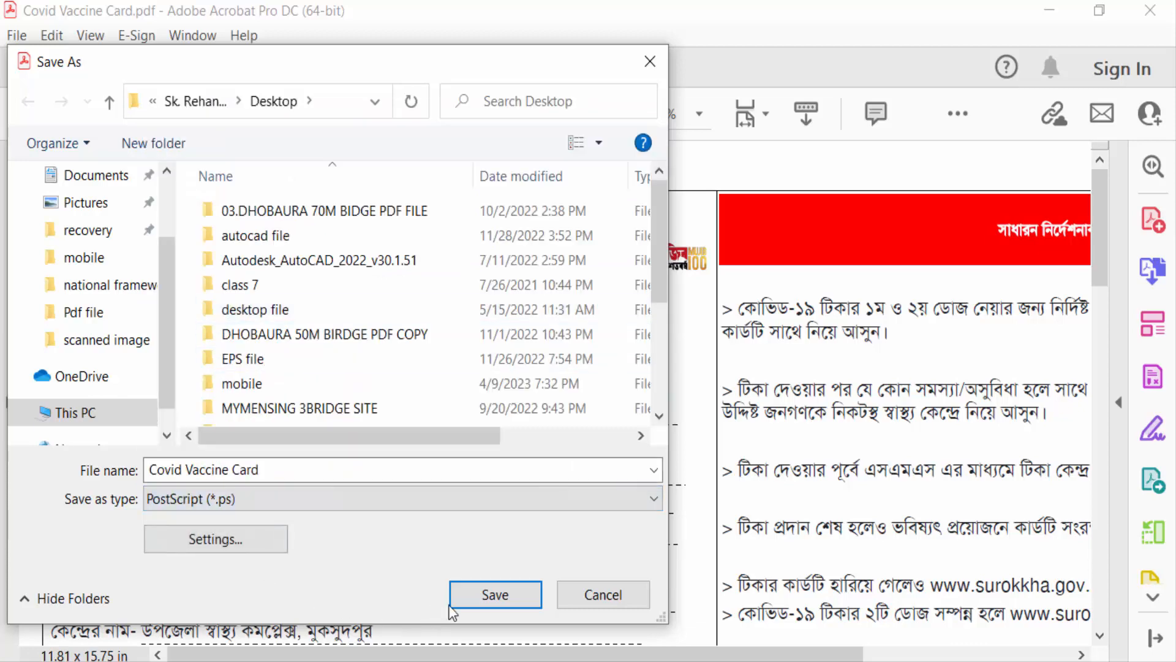
click(494, 594)
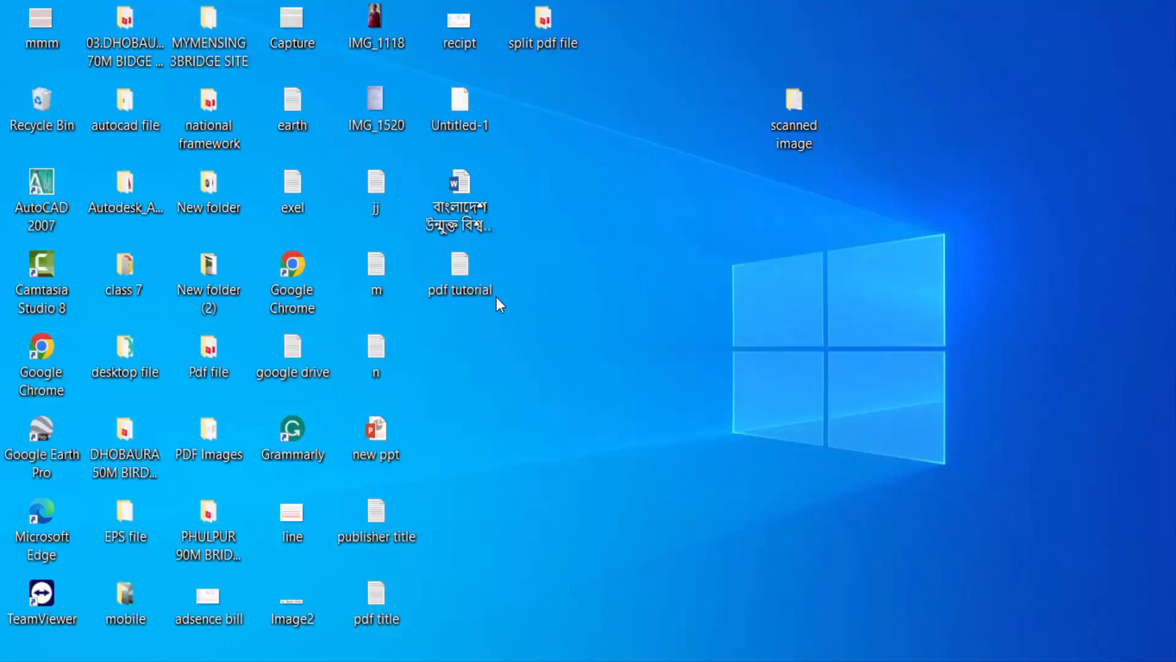
- Check the desktop Covid Vaccine Card file's properties confirm it is a PS file, then launch it
click(459, 364)
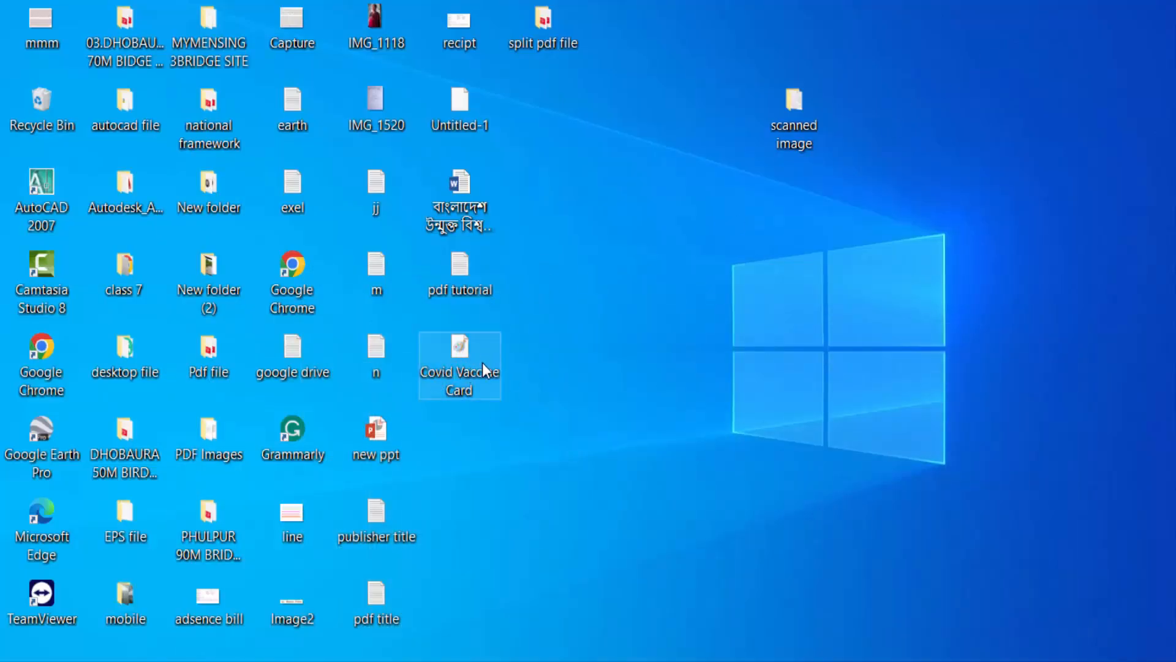
right_click(458, 364)
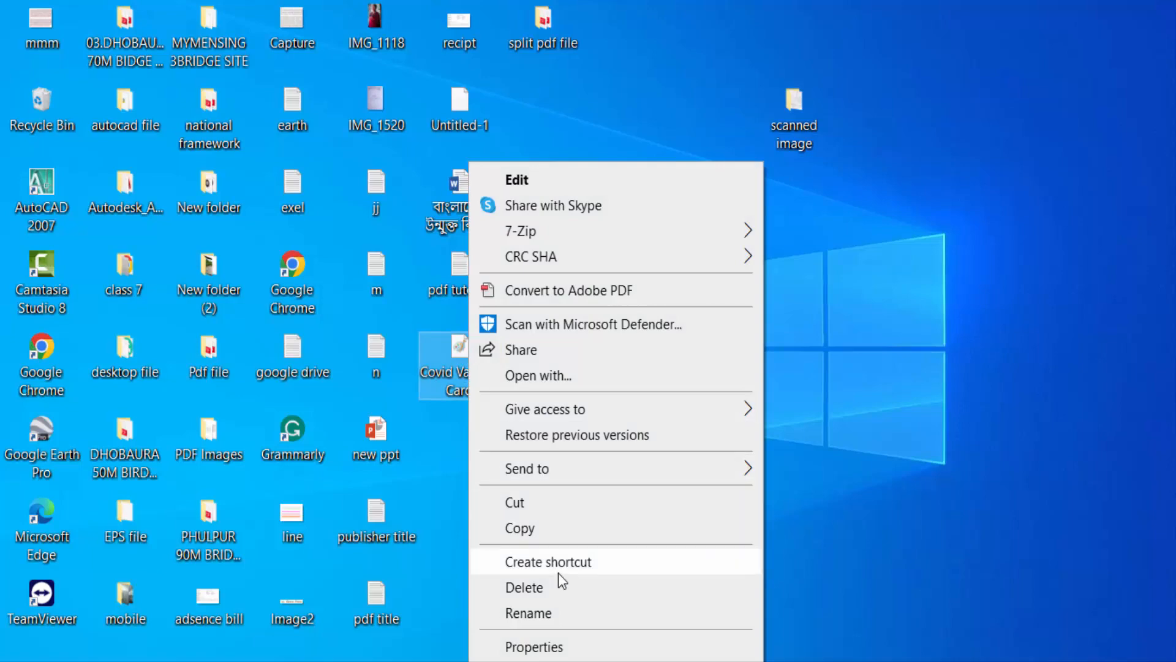
click(534, 645)
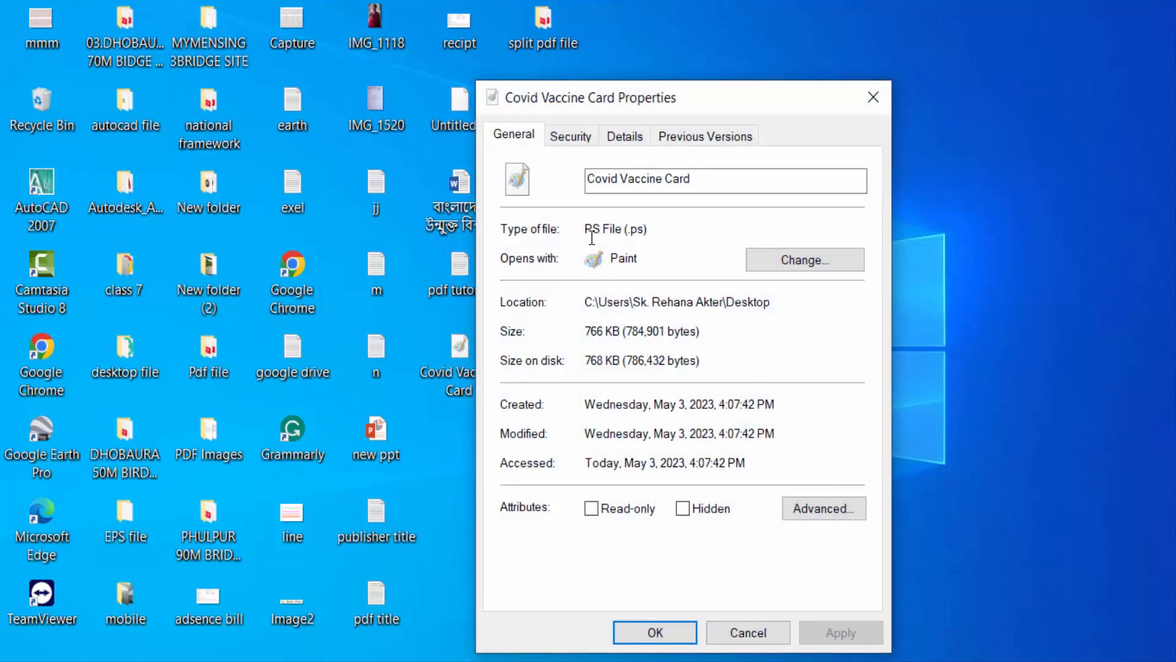
double_click(615, 229)
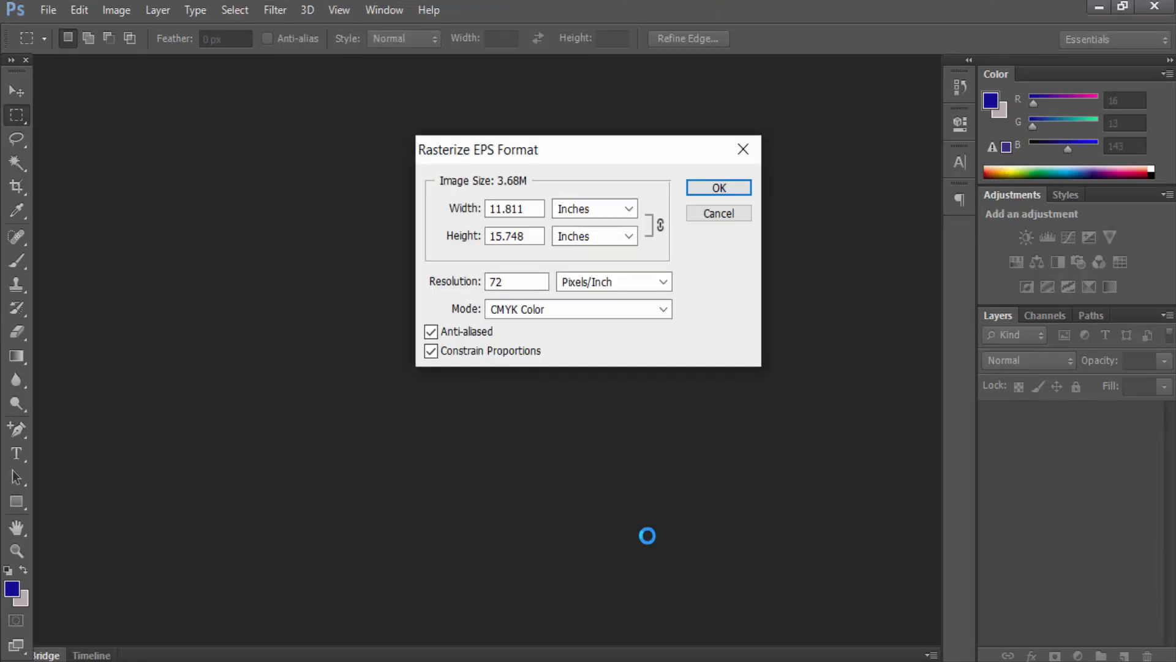
- Accept the Rasterize EPS Format settings so the card opens as an editable Photoshop document
click(718, 186)
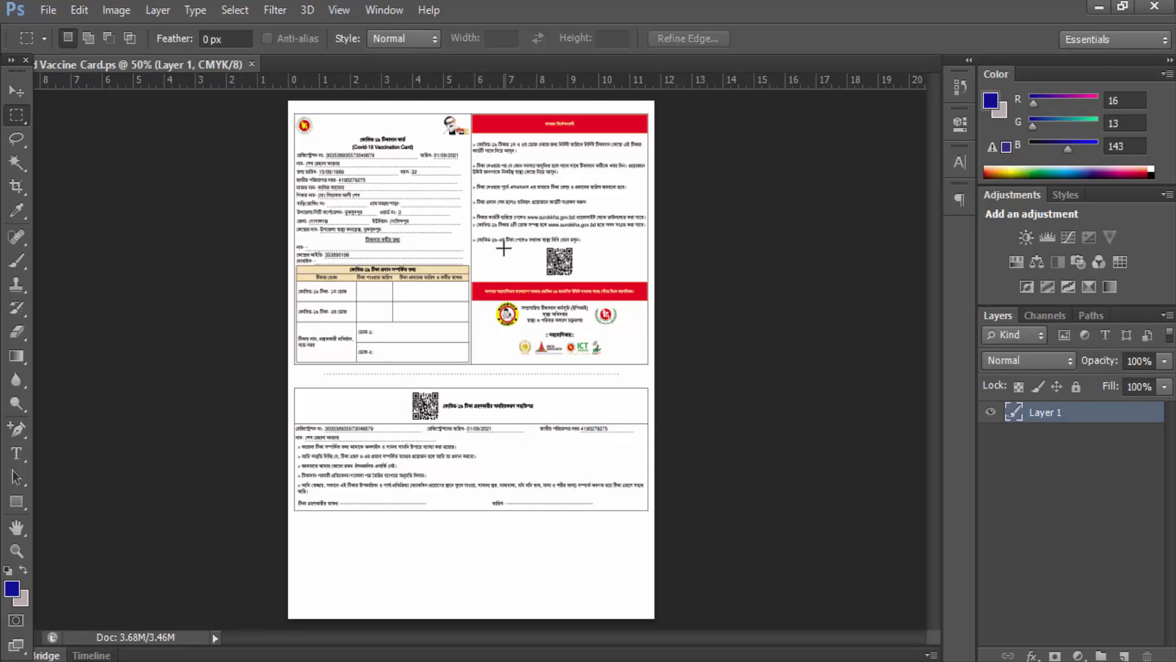
mouse_move(511, 258)
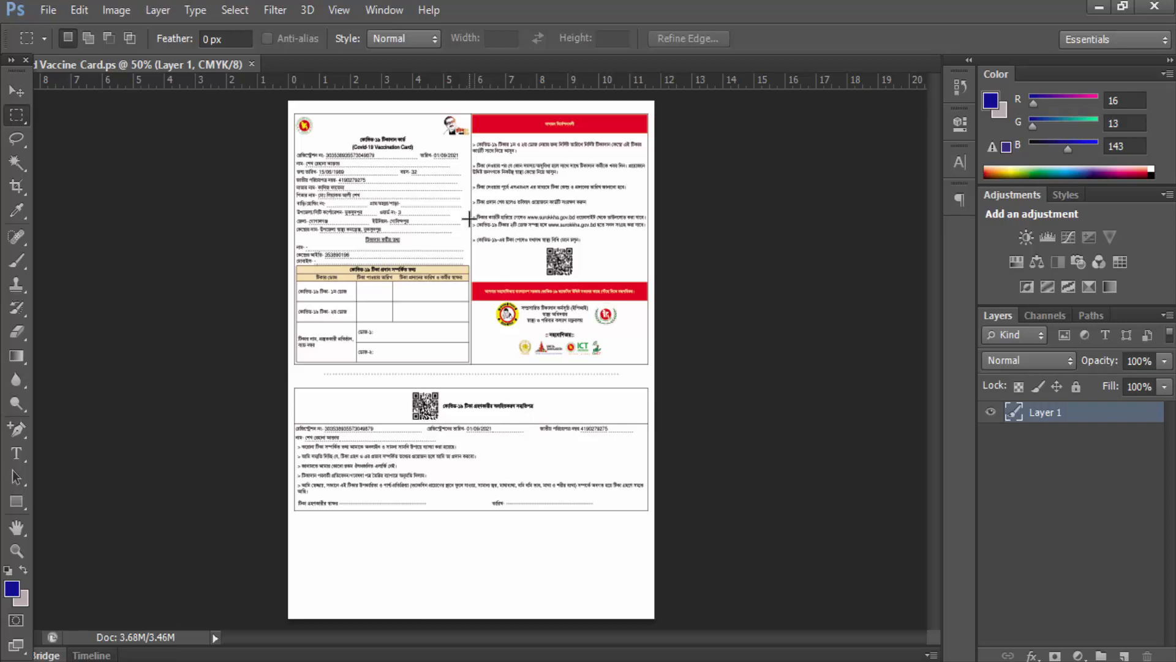
mouse_move(468, 221)
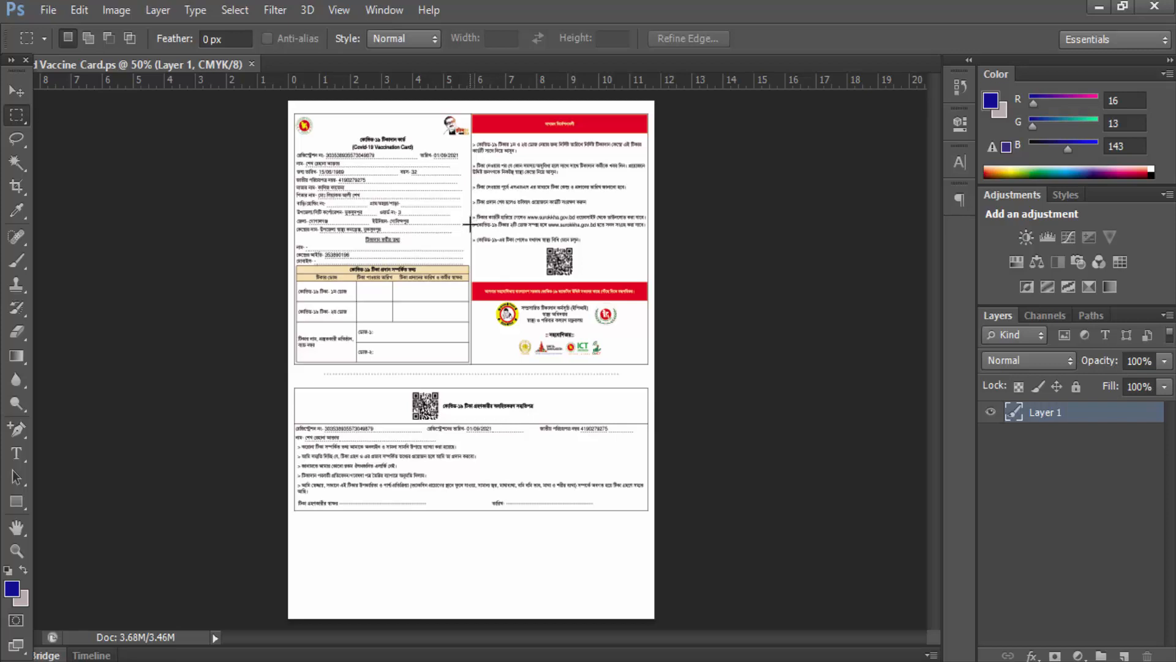